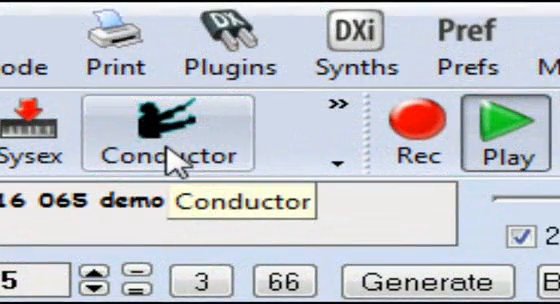
Step: Show the Conductor window with its default Next Part Marker section-change mode
left_click(158, 130)
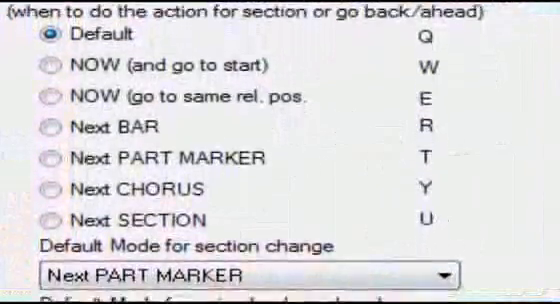
scroll("down", 3)
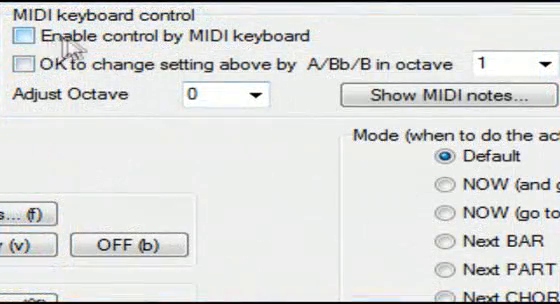
mouse_move(208, 42)
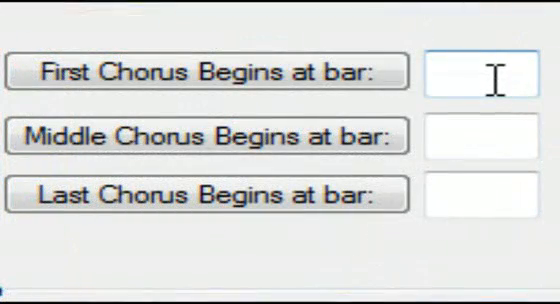
Step: Enter bar 1 for First Chorus Begins and a starting bar for the Last Chorus
type("1")
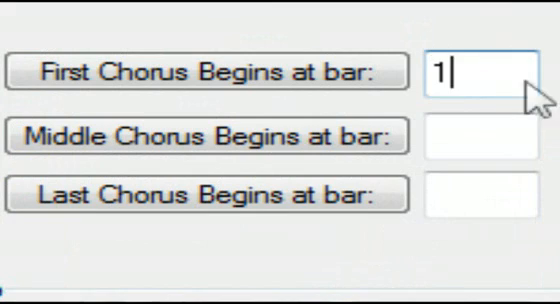
left_click(476, 196)
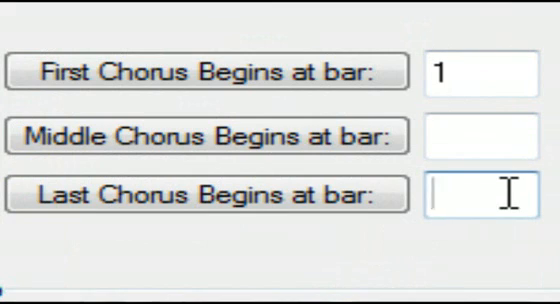
type("3")
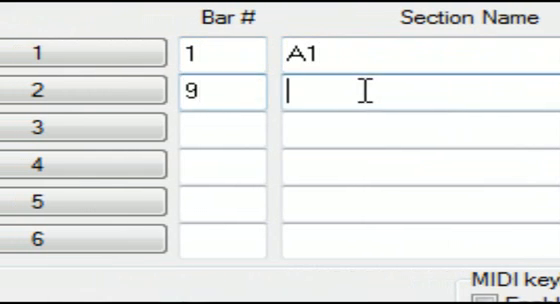
Step: Fill the section table in eight-bar steps: B1 at 9, A2 at 17, then 25 through B4 at 57
type("B1")
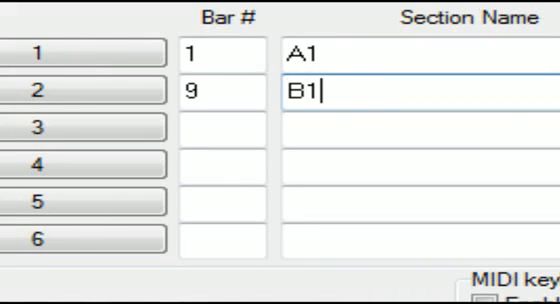
type("17")
left_click(420, 128)
type("A")
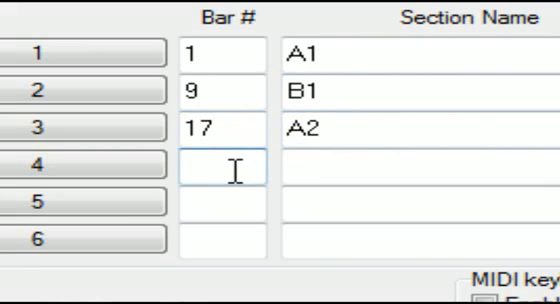
type("25")
type("49")
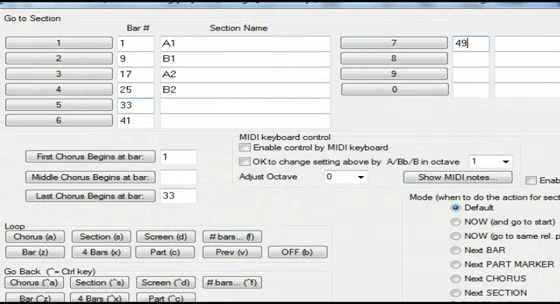
type("57")
left_click(526, 60)
type("B4")
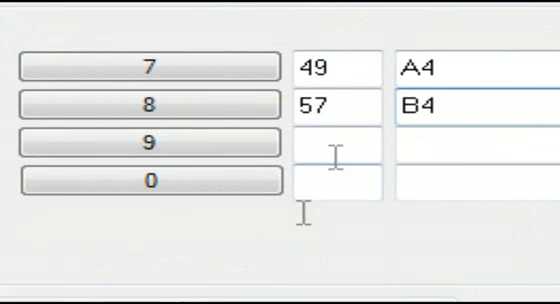
Step: Add a ninth section named 'ending' starting at bar 65
left_click(336, 152)
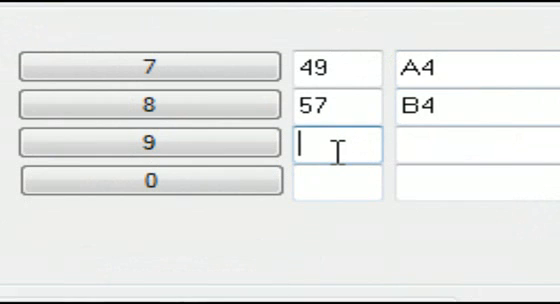
type("65")
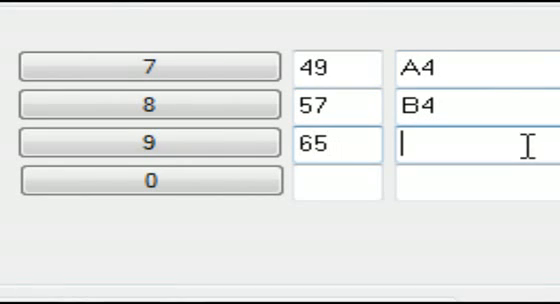
type("ending")
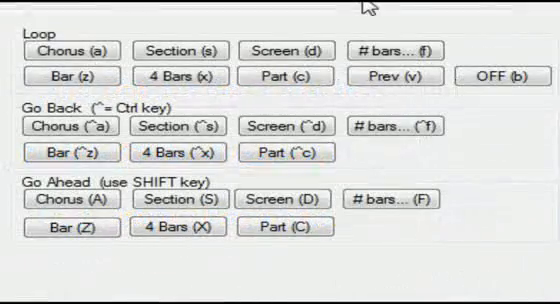
Step: Jump playback ahead to the next chorus with the Go Ahead Chorus (A) control
left_click(402, 76)
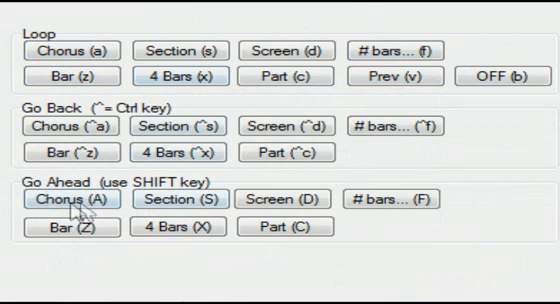
mouse_move(300, 196)
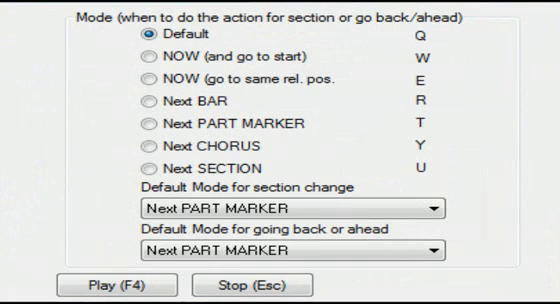
Step: Choose a jump-timing mode from the Conductor's Mode list
left_click(270, 208)
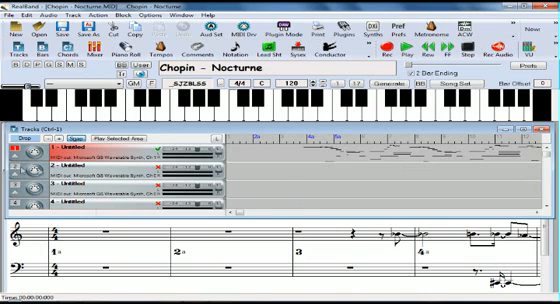
mouse_move(44, 158)
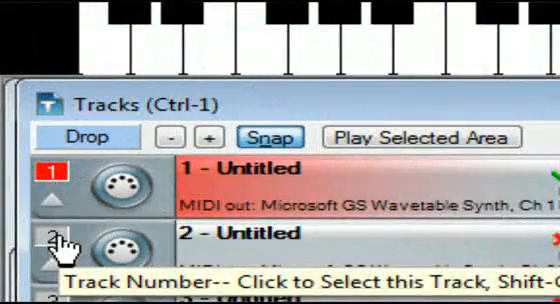
Step: Select track 1 of the Chopin Nocturne in the Tracks window
left_click(46, 244)
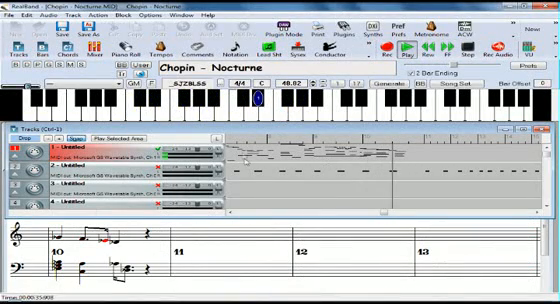
Step: Move the Nocturne's notes to destination track 2 and view them in the piano roll
left_click(16, 16)
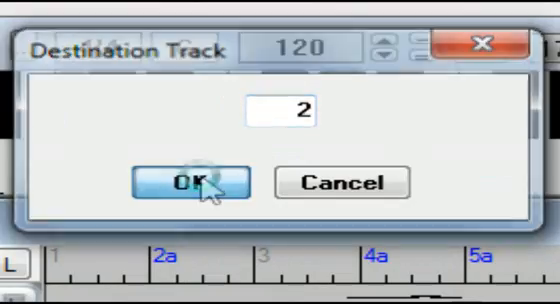
left_click(188, 184)
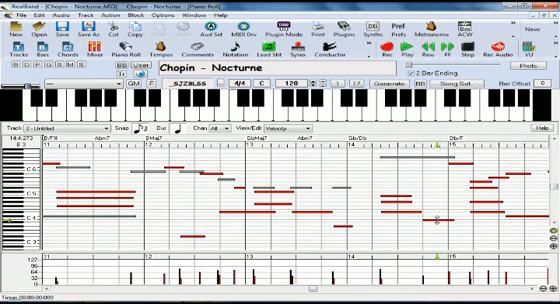
scroll("right", 3)
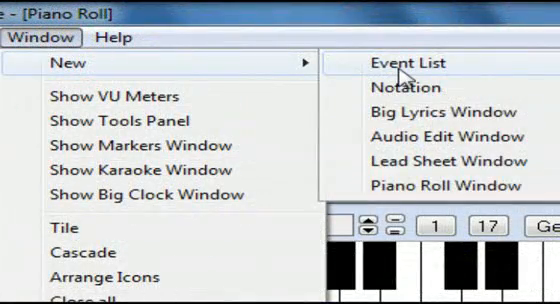
Step: Show the Nocturne in a new Notation window and scroll through the score
left_click(404, 64)
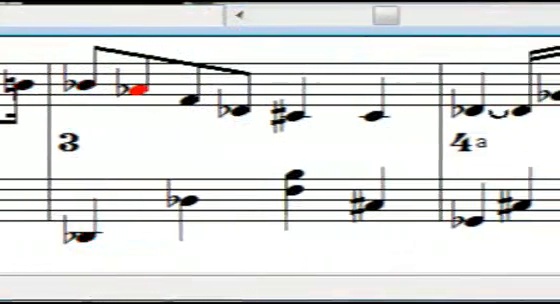
scroll("right", 3)
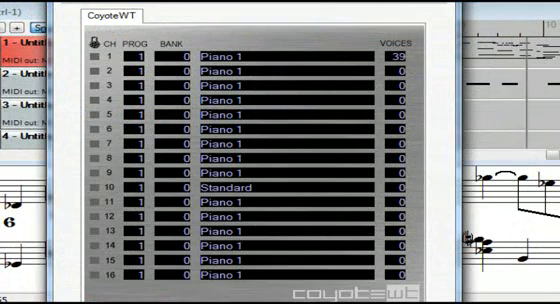
mouse_move(344, 72)
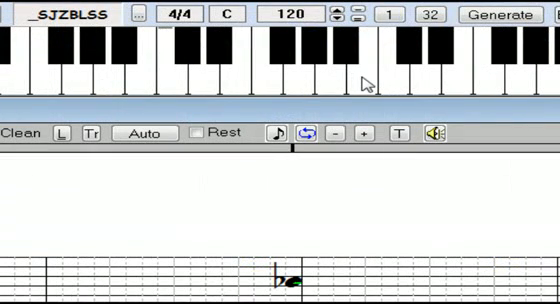
mouse_move(446, 48)
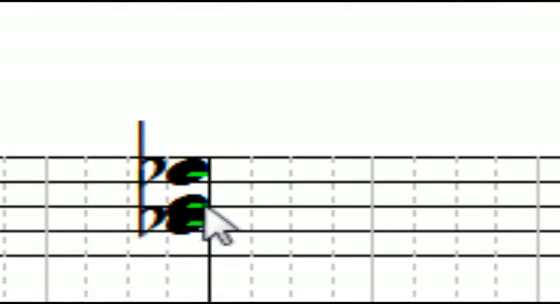
Step: Give the lower stacked note a forced Flat accidental in its note properties
double_click(188, 216)
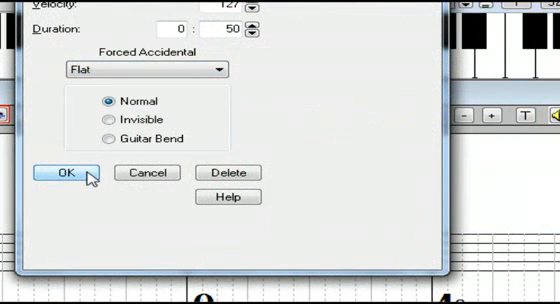
left_click(62, 172)
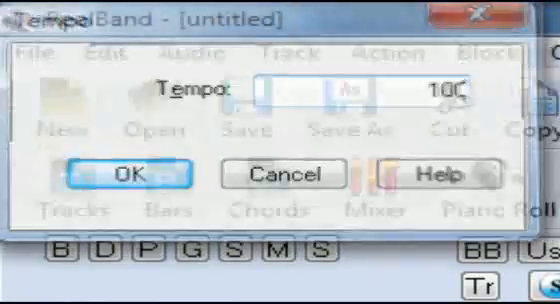
Step: Confirm 100 as the new song's tempo in the Tempo dialog
left_click(130, 174)
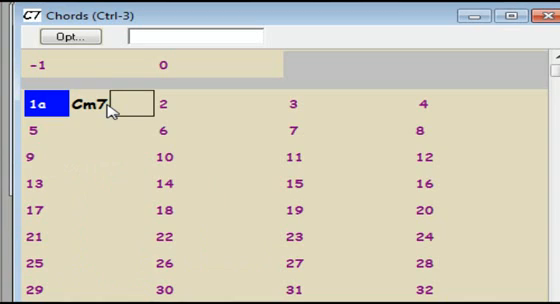
Step: Enter Dm7b5, G7, Cm7, part markers at bars 9 and 17, then Fm7, A7, Dm7b5, G7
type("Dh")
left_click(238, 130)
type("G7")
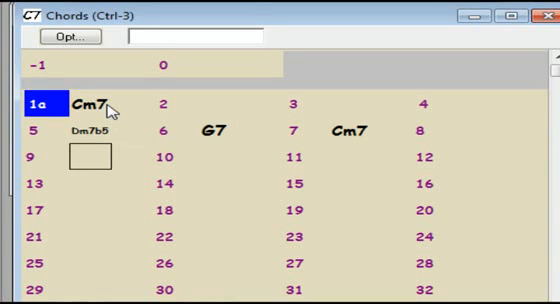
type("K8")
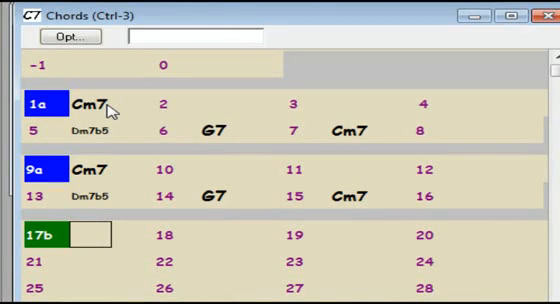
type("Fm7")
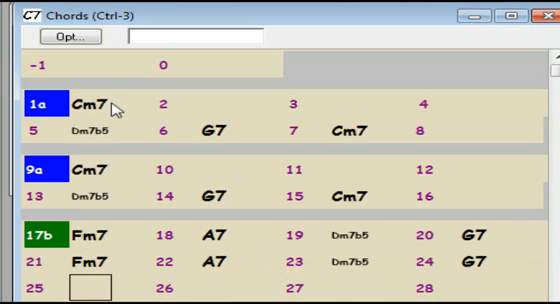
Step: Highlight bars 1 through 8 of the chord sheet as the working region
left_click(96, 104)
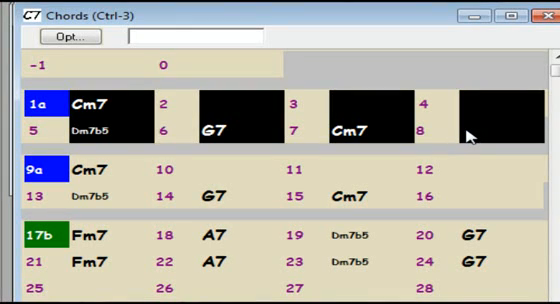
mouse_move(136, 128)
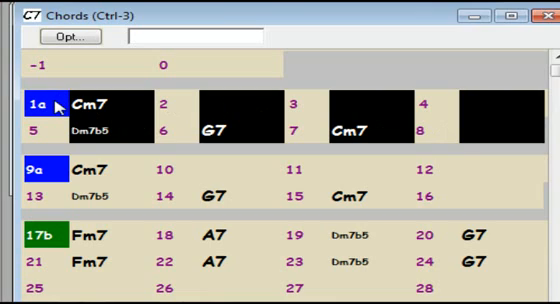
mouse_move(78, 292)
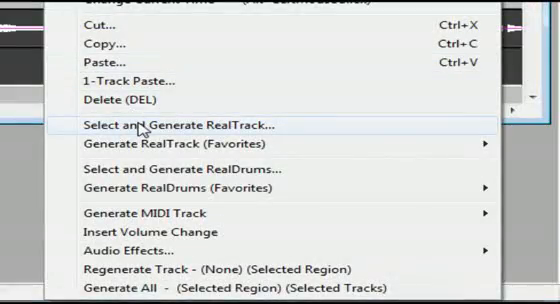
Step: Choose Select and Generate RealTrack to list electric guitar rhythm styles
left_click(160, 124)
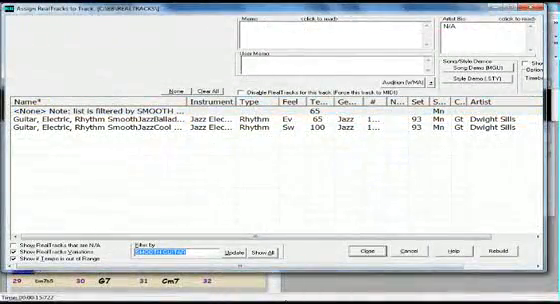